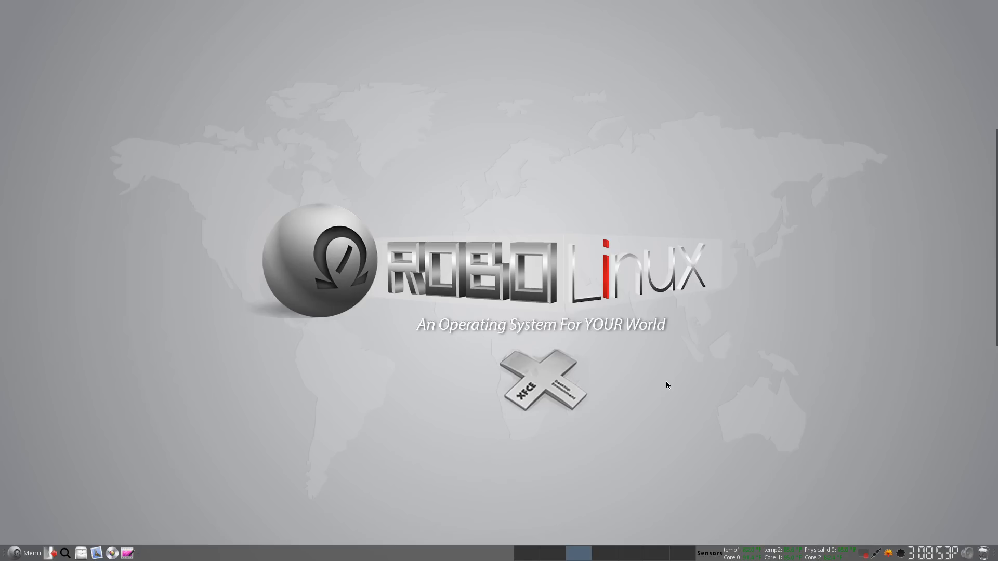
mouse_move(560, 405)
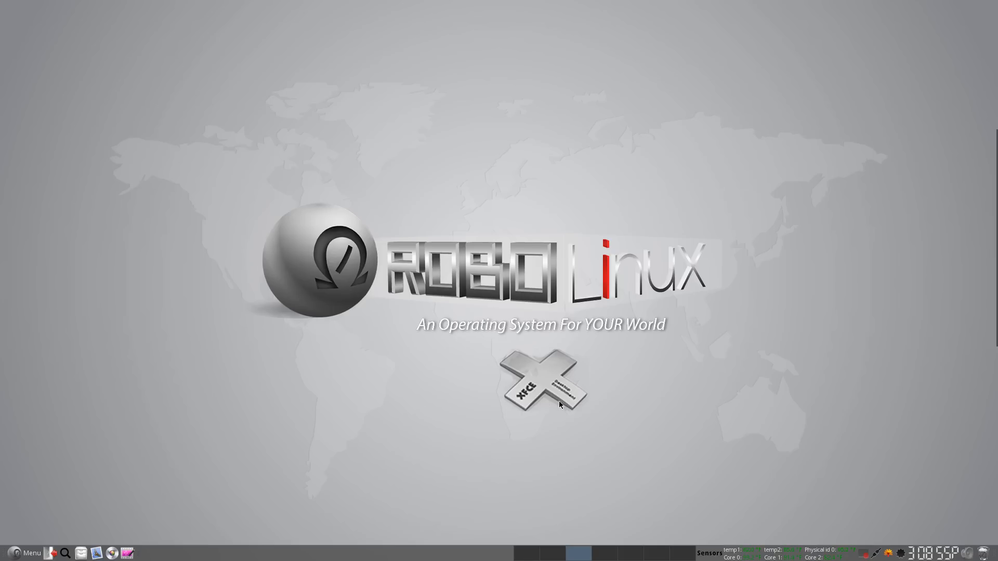
mouse_move(599, 403)
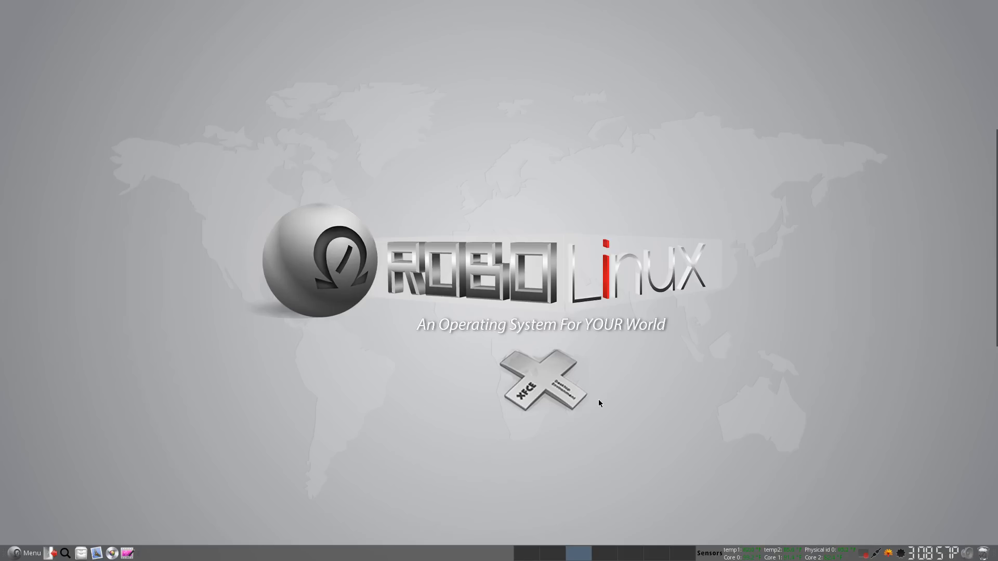
Browse the Whisker Menu's Internet category of installed applications.
left_click(27, 553)
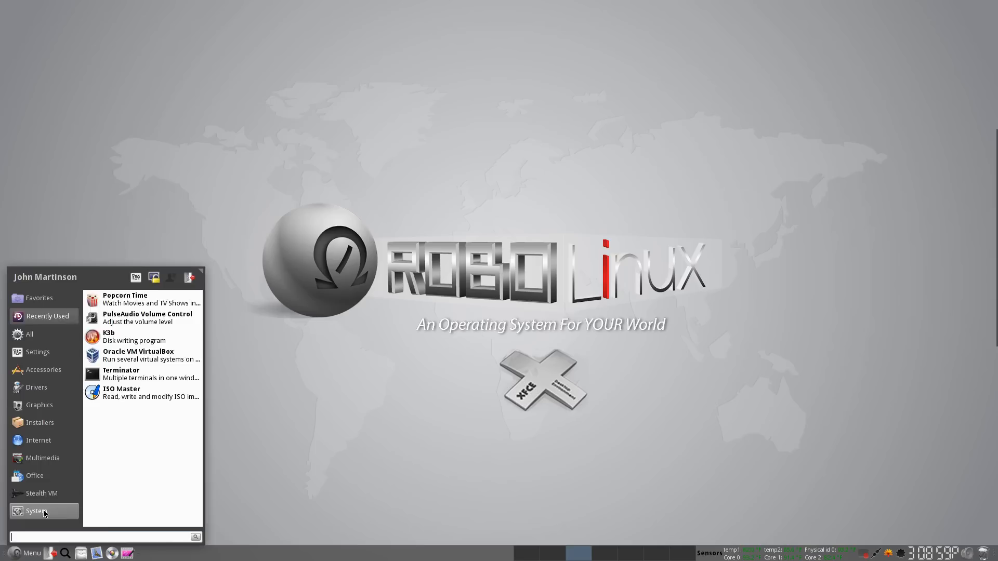
left_click(38, 441)
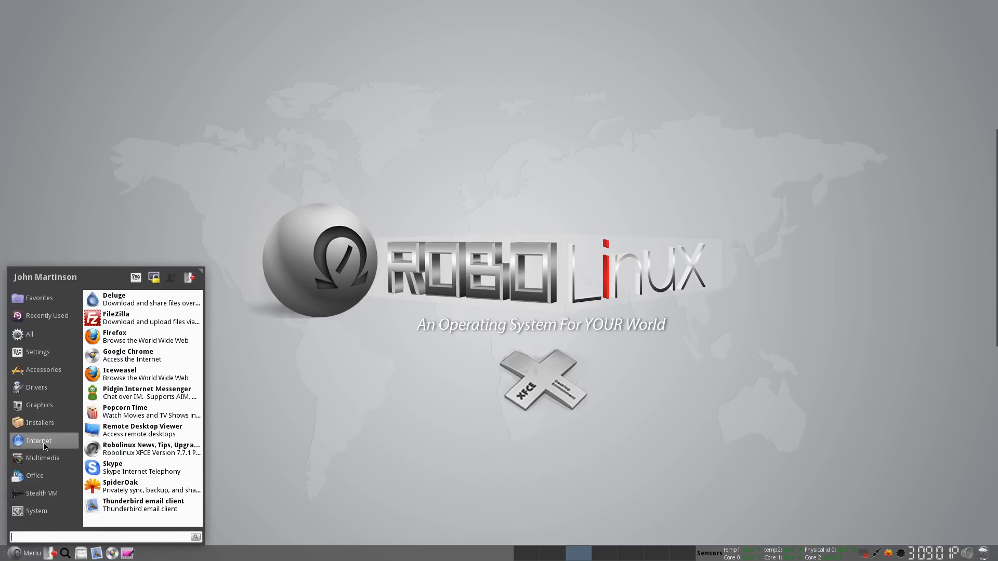
mouse_move(107, 449)
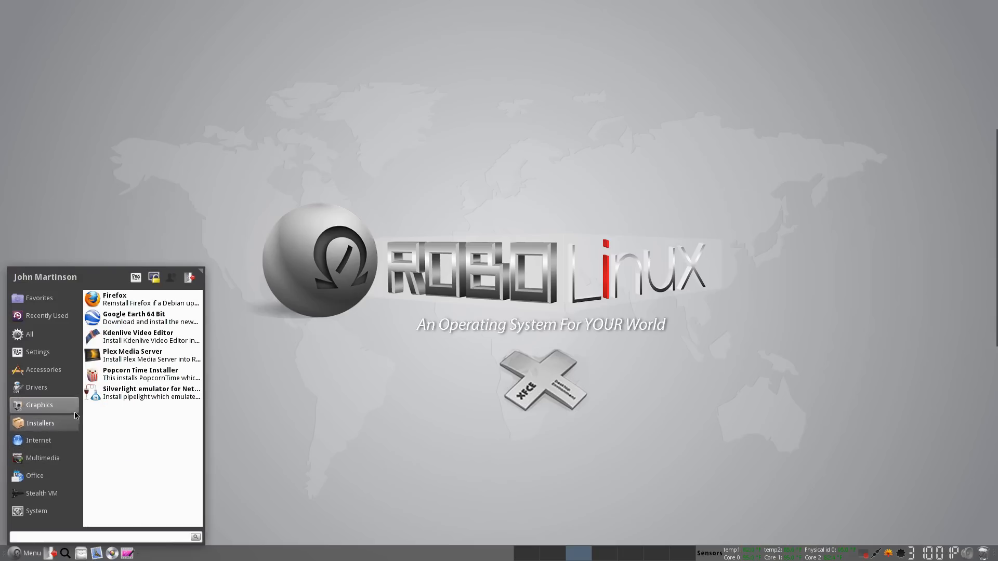
mouse_move(124, 397)
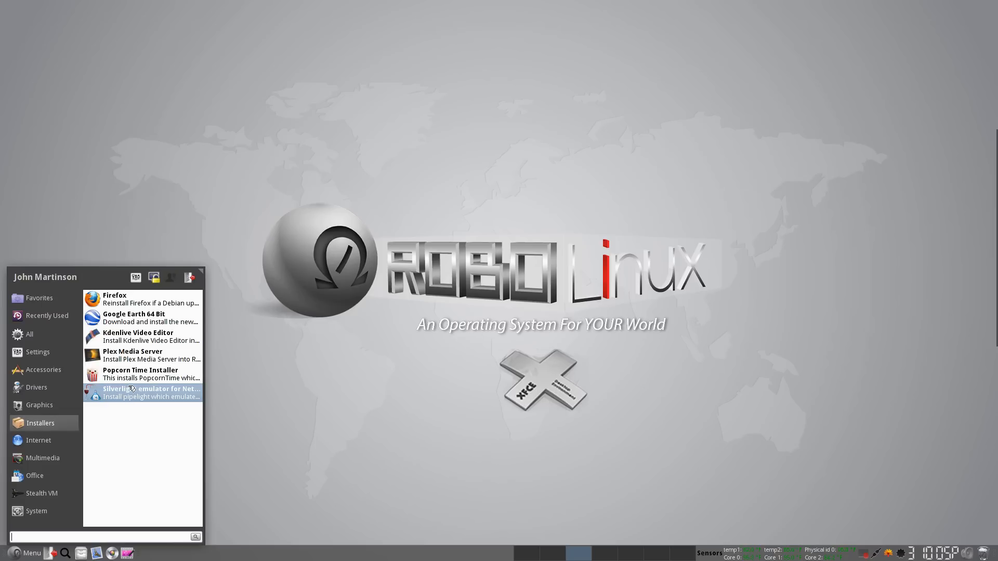
mouse_move(130, 380)
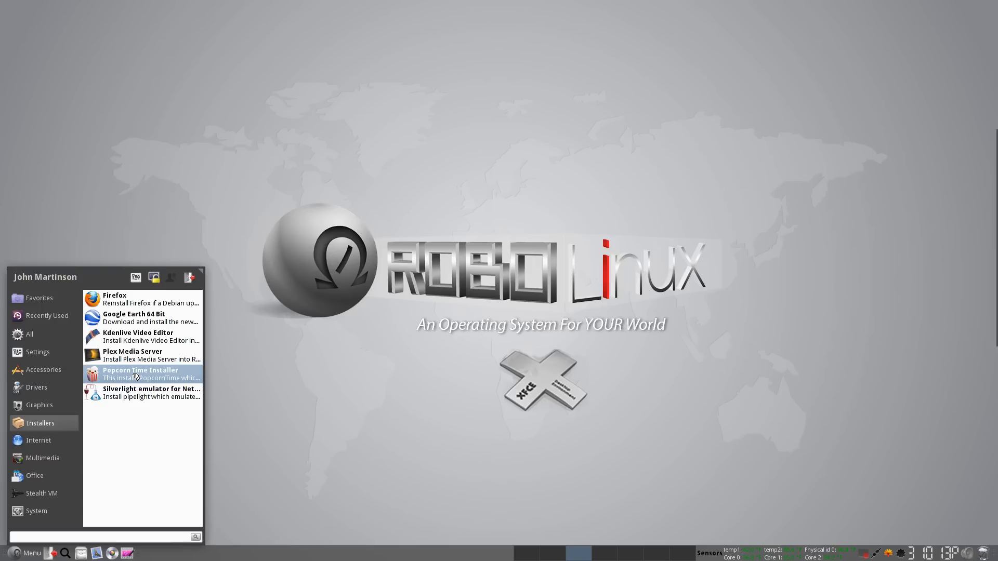
mouse_move(67, 433)
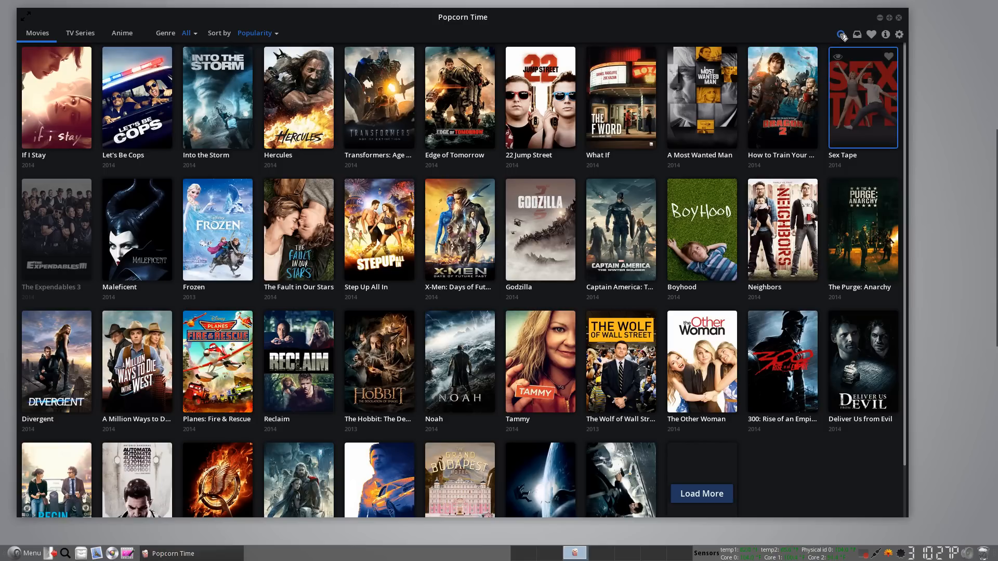
Switch to the TV Series catalogue and bring up the title search field.
left_click(842, 34)
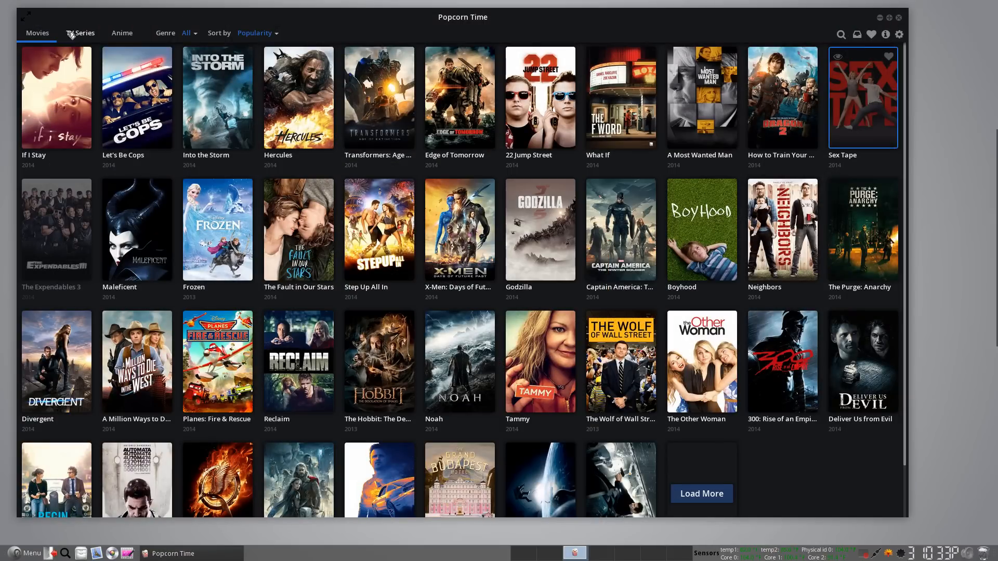
left_click(80, 33)
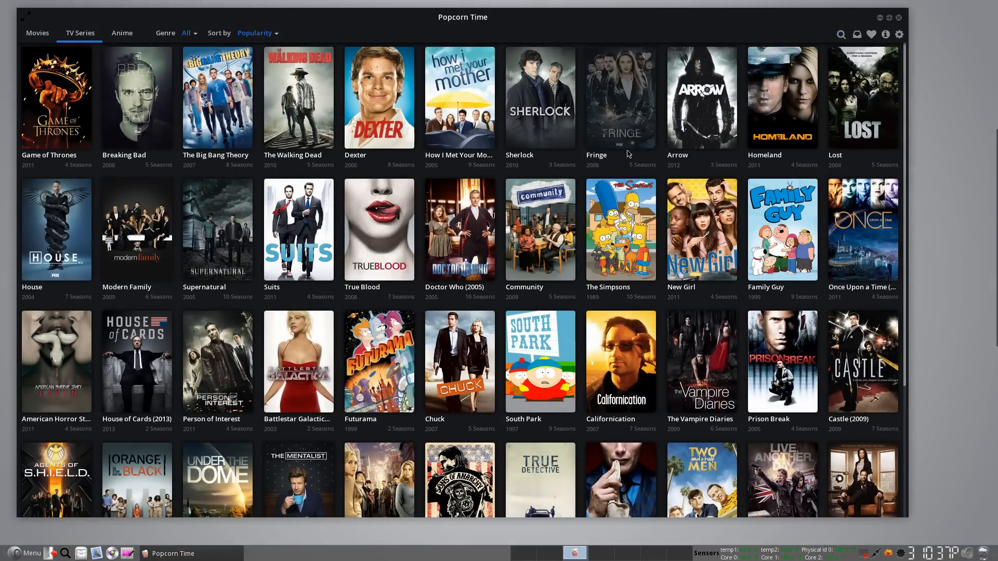
mouse_move(617, 372)
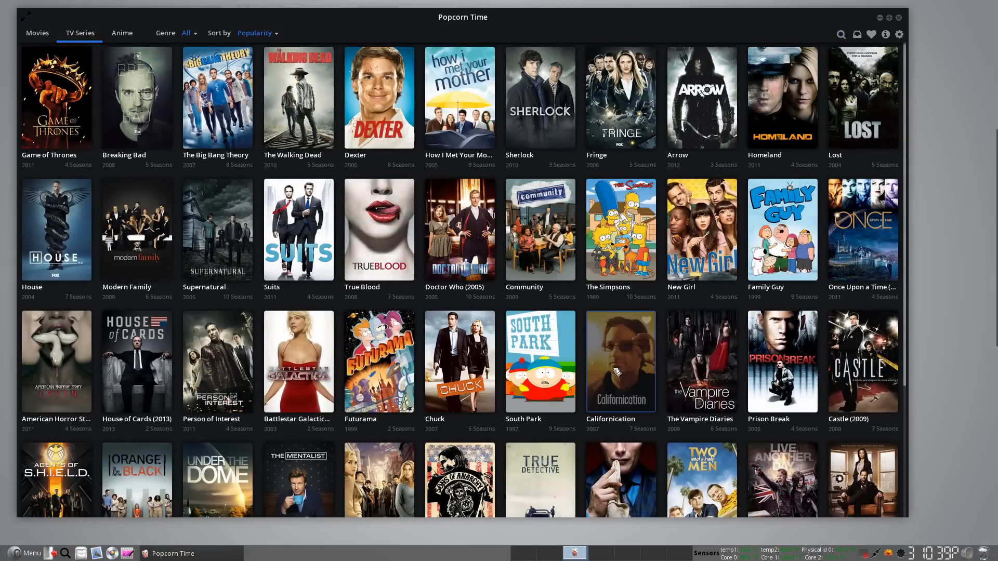
mouse_move(707, 193)
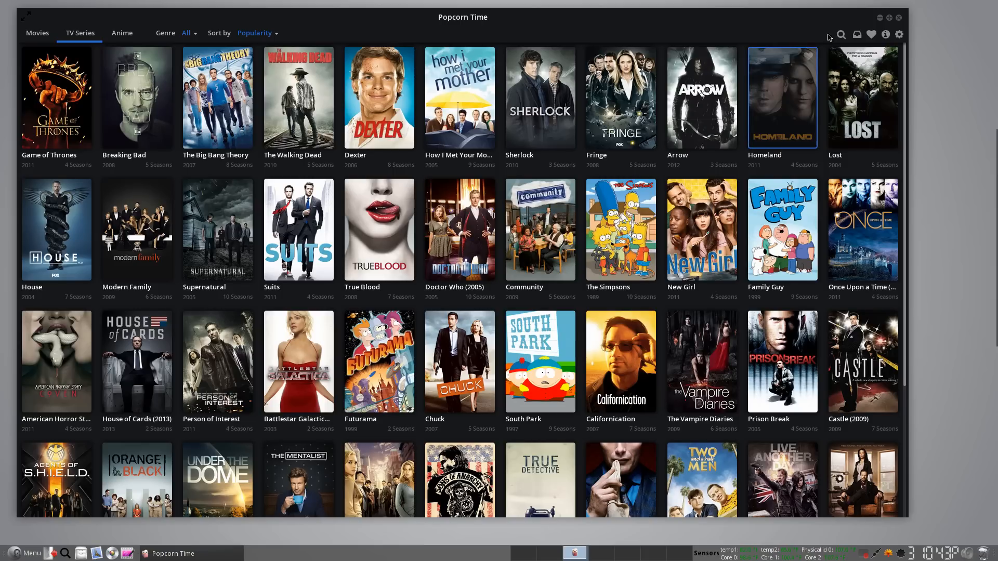
left_click(842, 34)
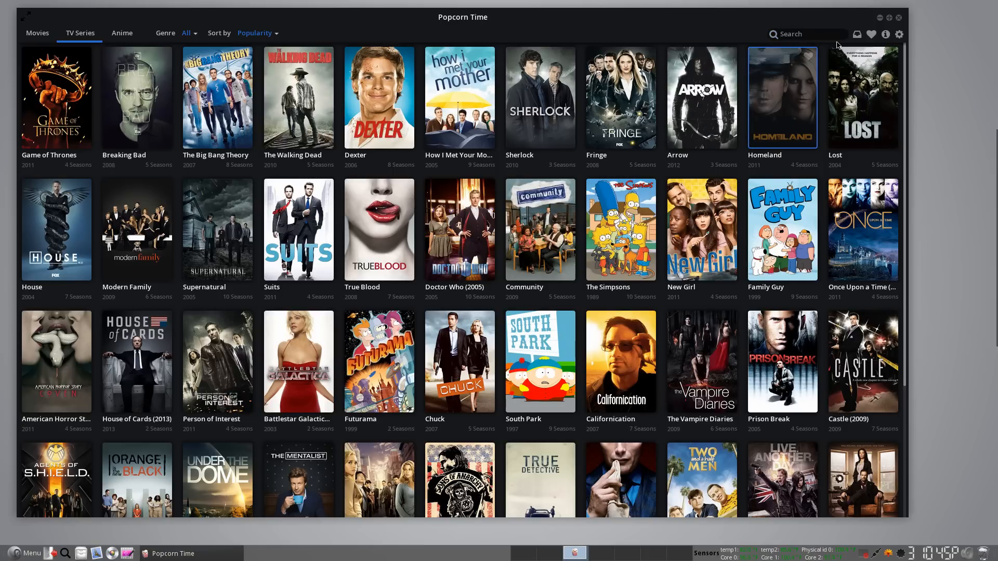
Search for 'csi' and show Season 15 of CSI: Crime Scene Investigation.
type("csi")
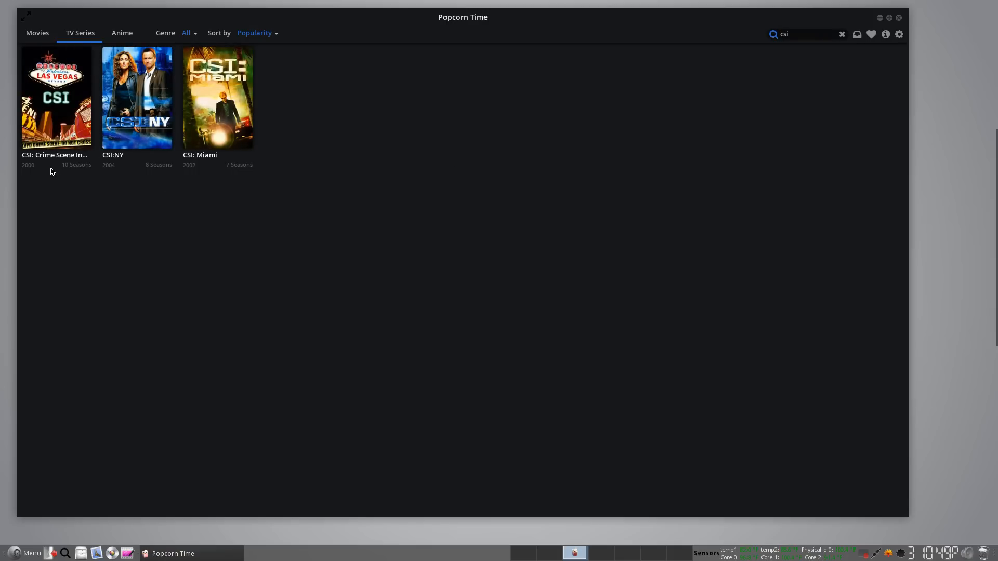
mouse_move(29, 172)
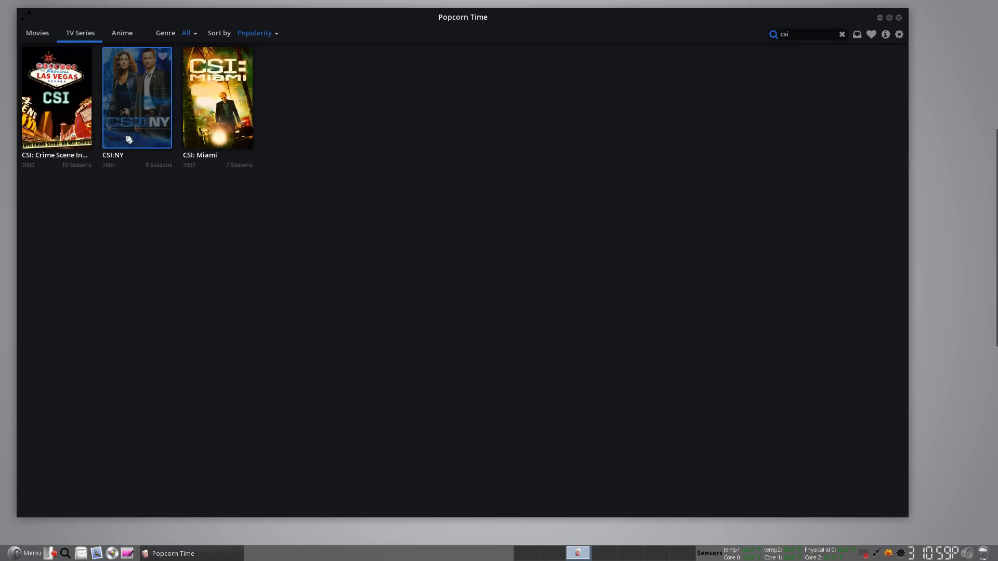
mouse_move(210, 129)
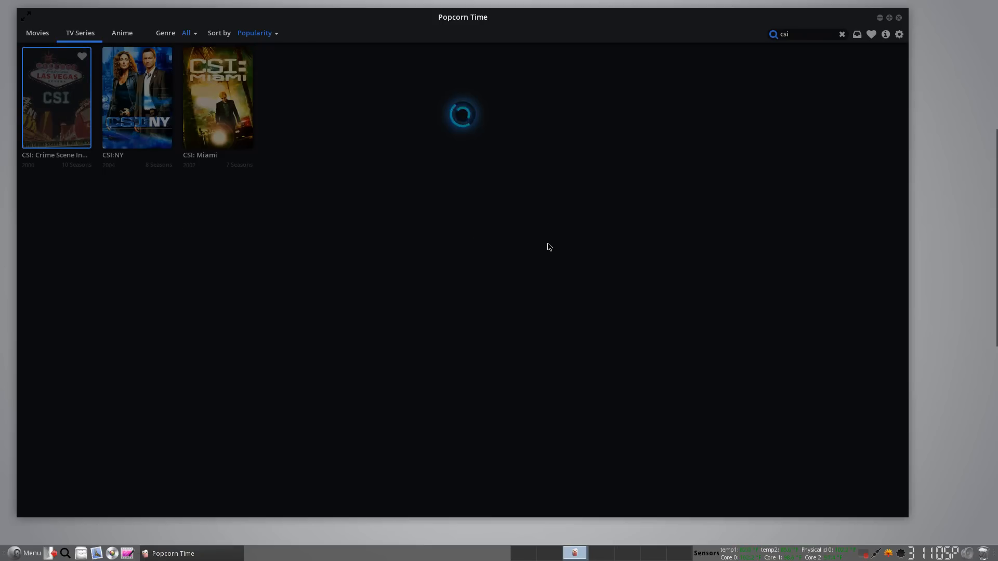
left_click(56, 98)
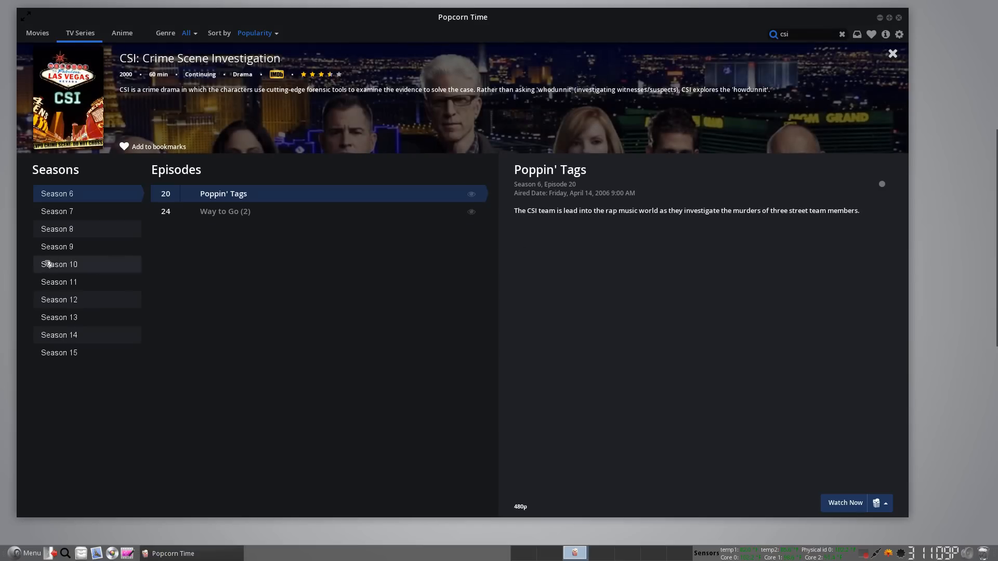
mouse_move(153, 227)
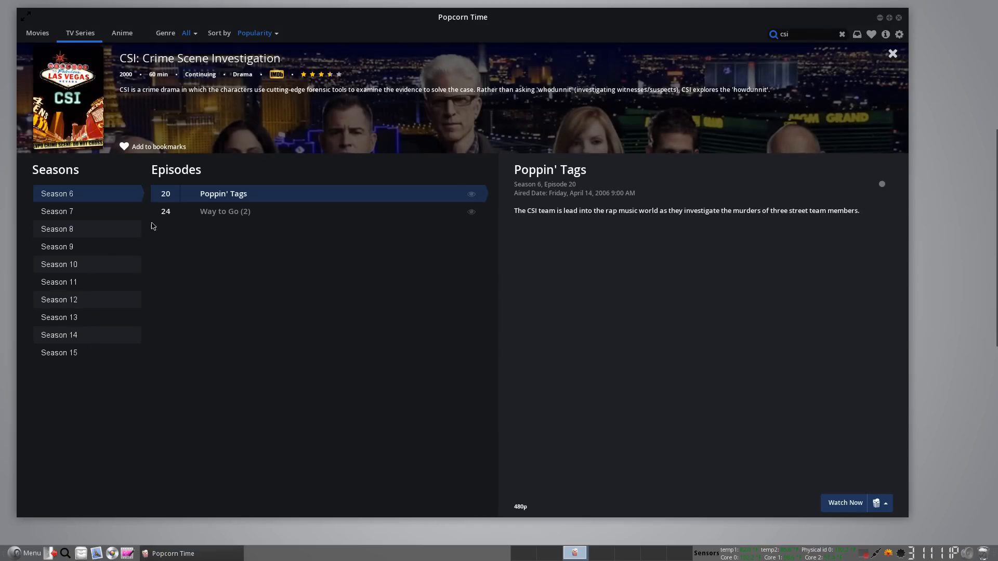
left_click(58, 352)
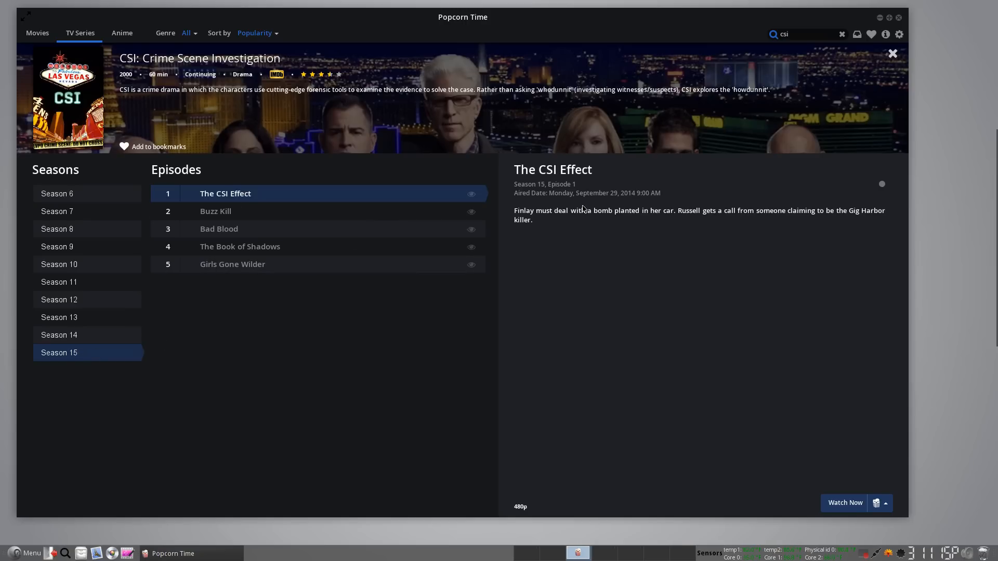
mouse_move(86, 46)
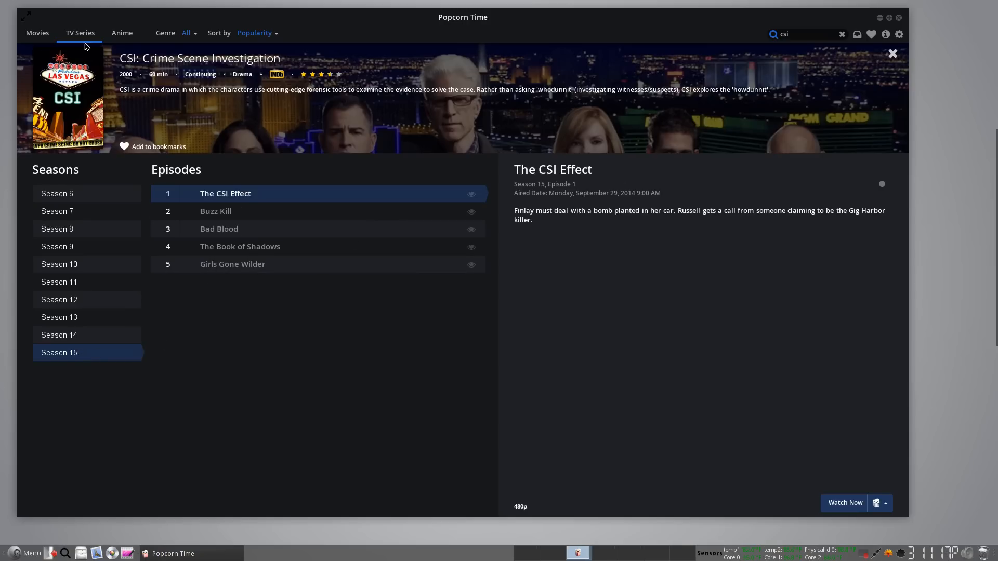
Return to Movies, check the Genre and Sort by lists, and view The Other Woman's details.
left_click(37, 32)
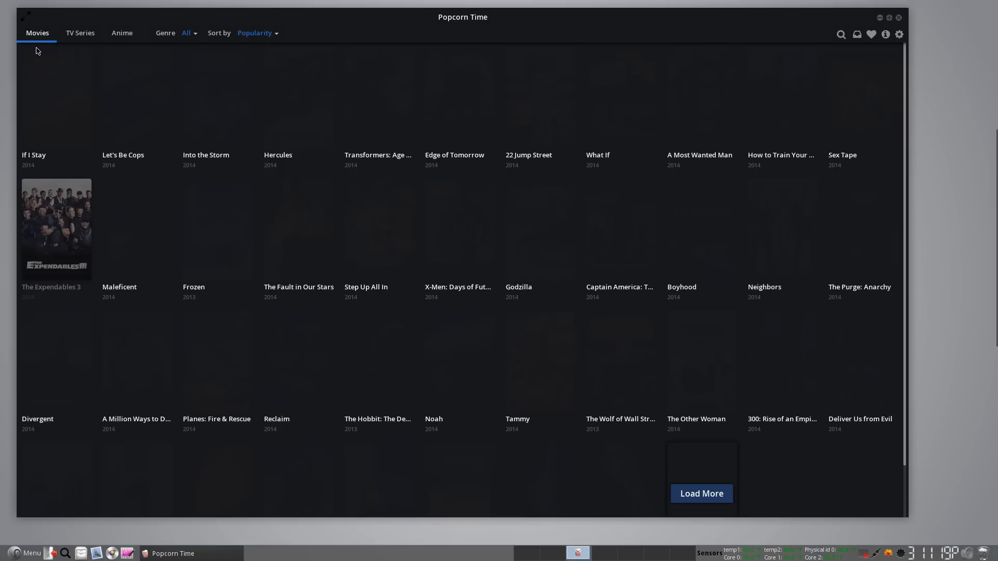
left_click(186, 32)
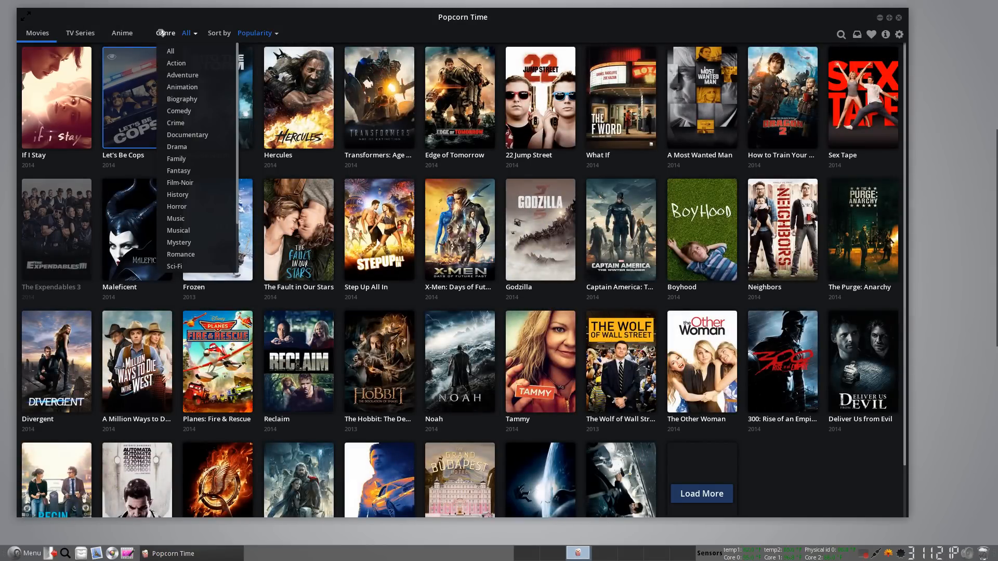
mouse_move(183, 214)
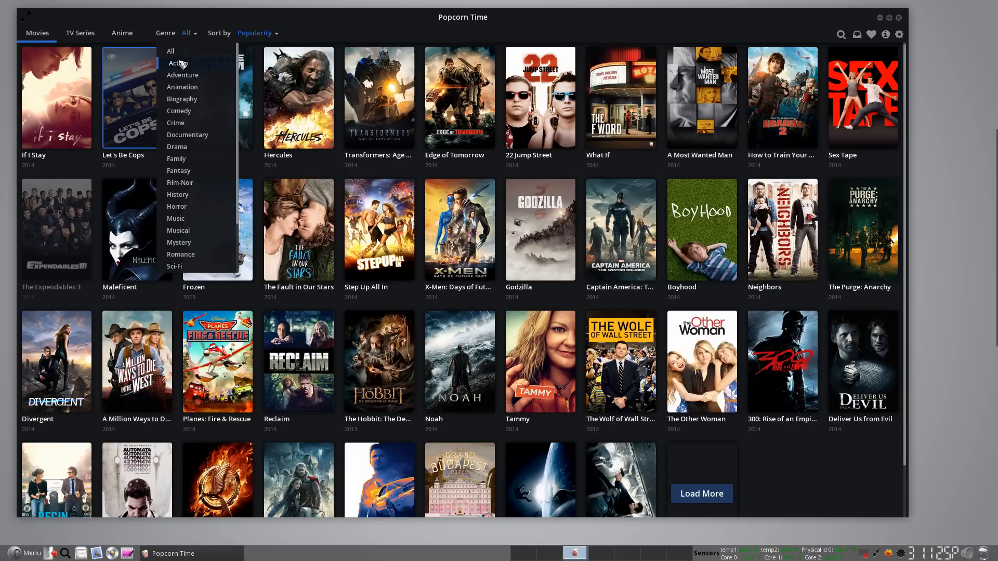
left_click(254, 32)
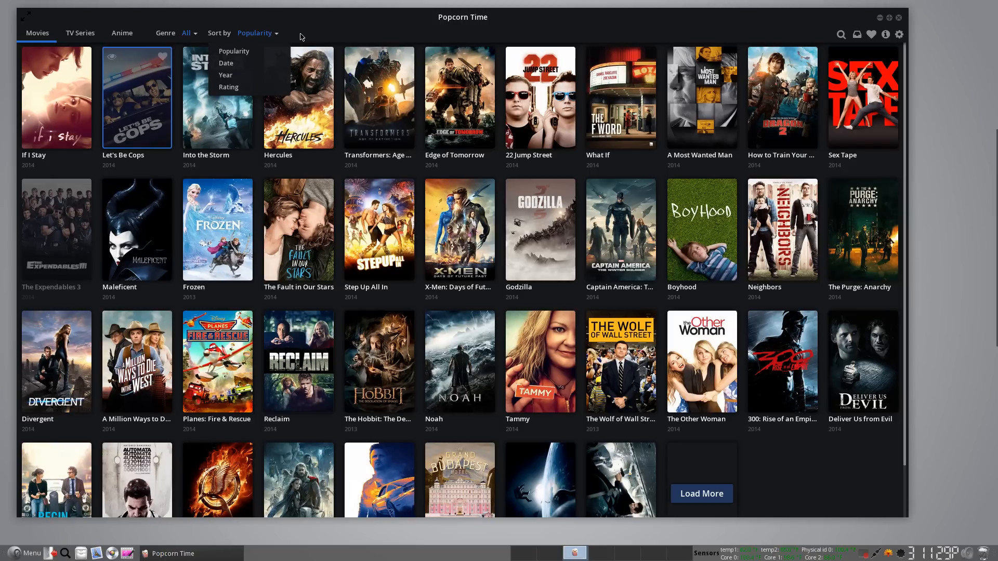
mouse_move(378, 98)
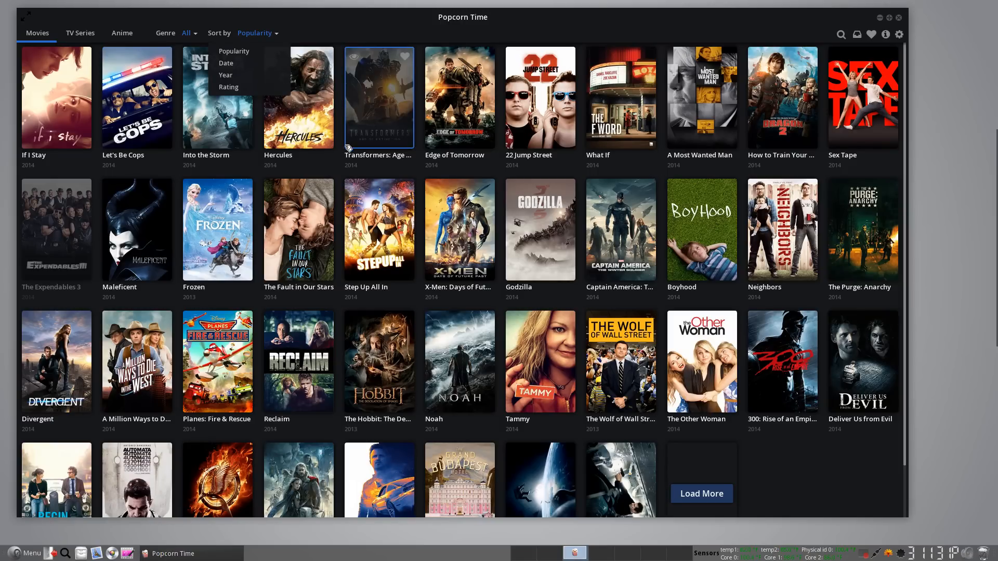
mouse_move(480, 237)
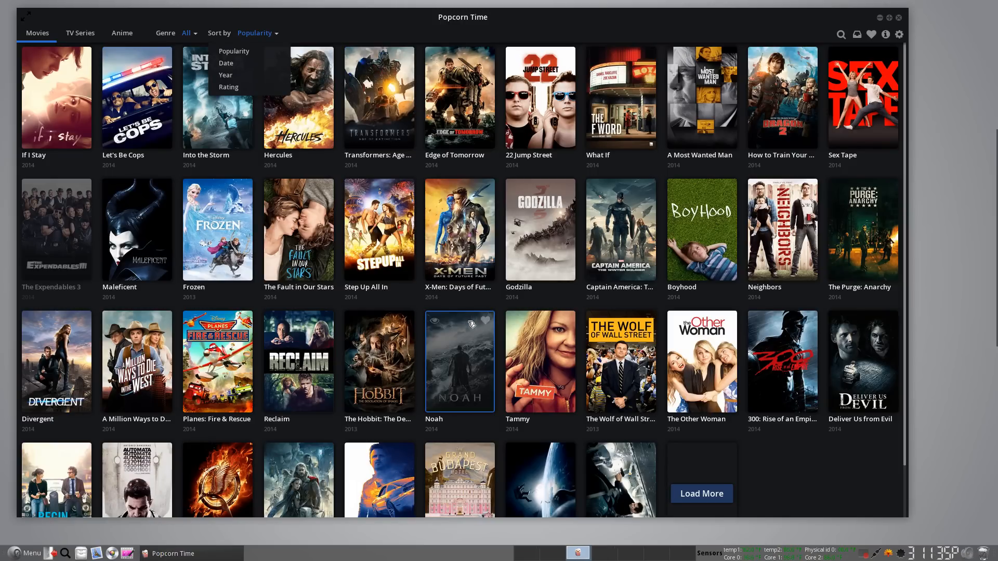
mouse_move(467, 348)
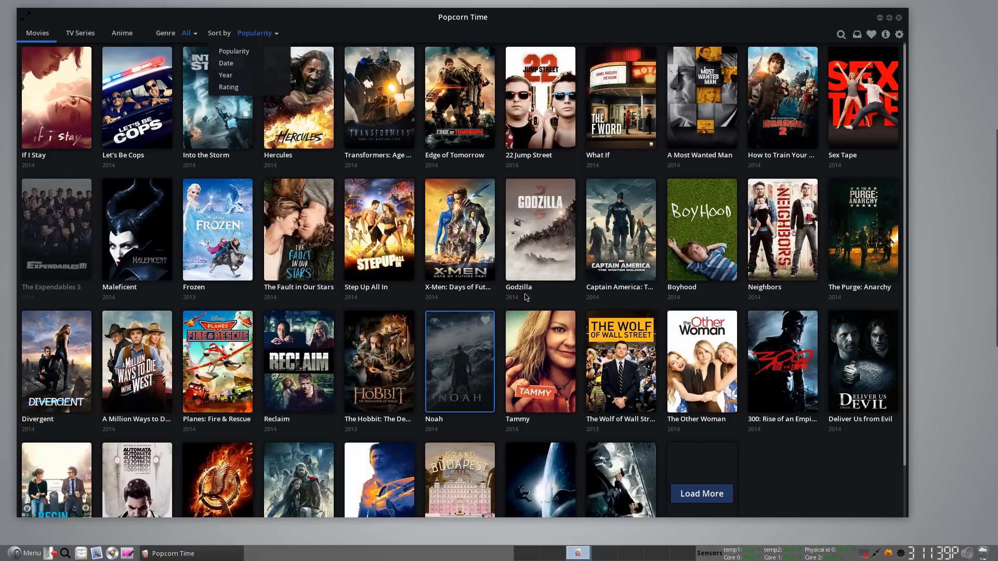
mouse_move(695, 362)
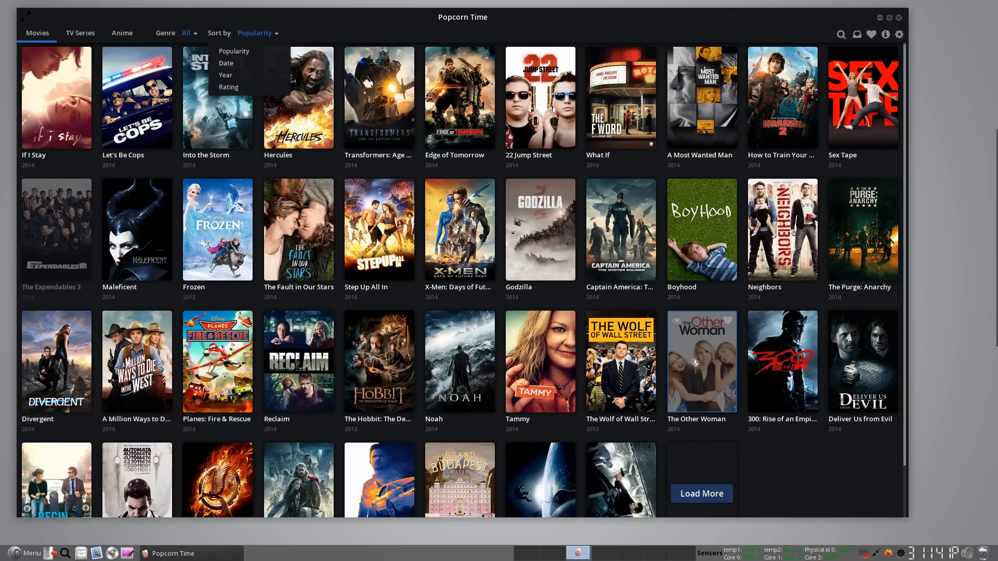
left_click(701, 361)
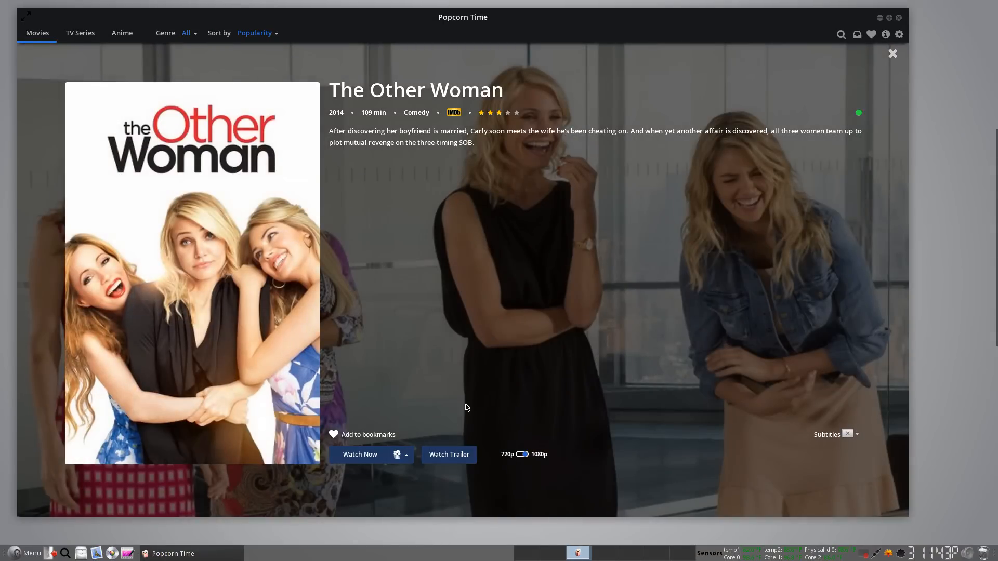
left_click(449, 455)
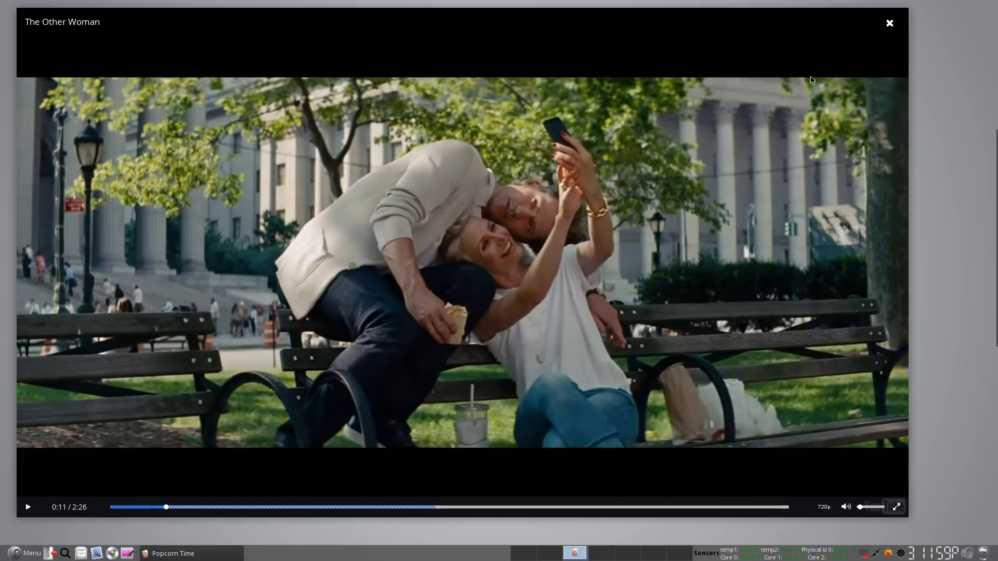
left_click(890, 23)
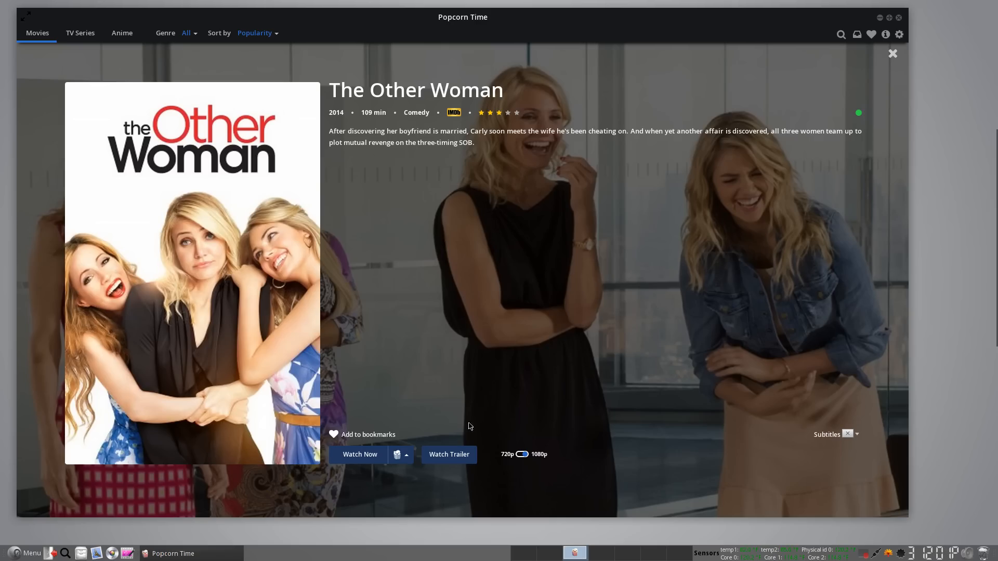
Start streaming The Other Woman with Watch Now and let the torrent buffer.
left_click(359, 454)
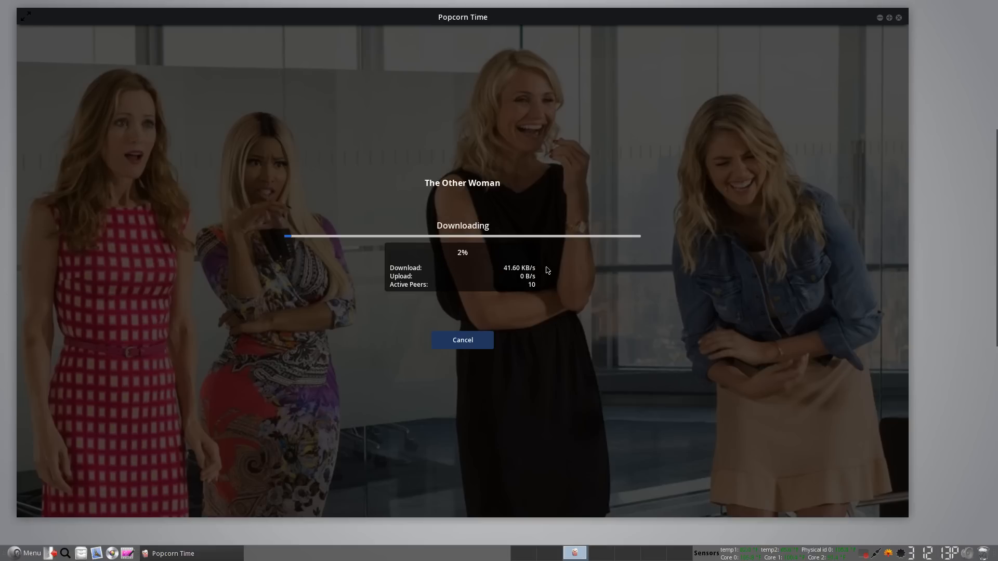
mouse_move(511, 274)
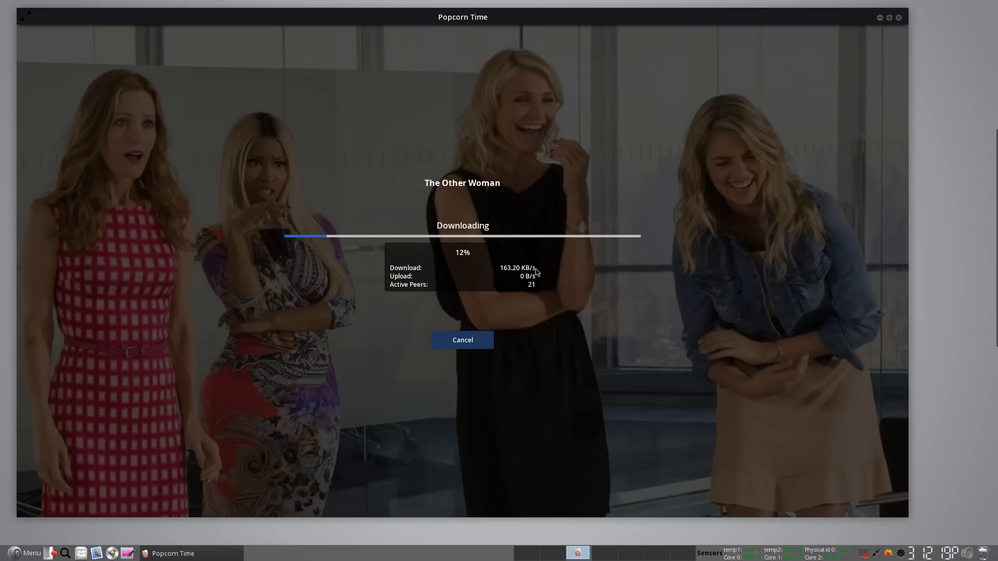
mouse_move(524, 275)
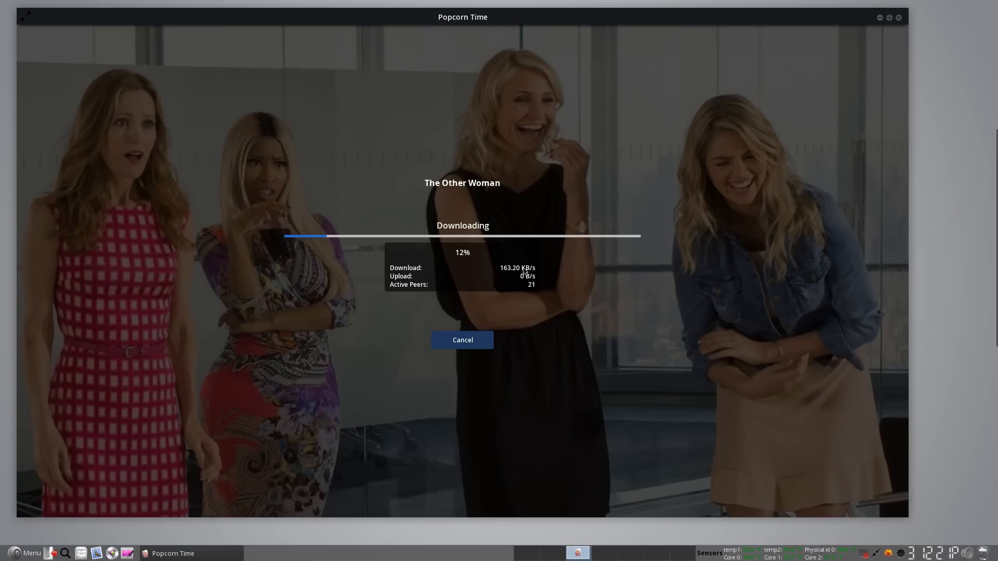
mouse_move(544, 270)
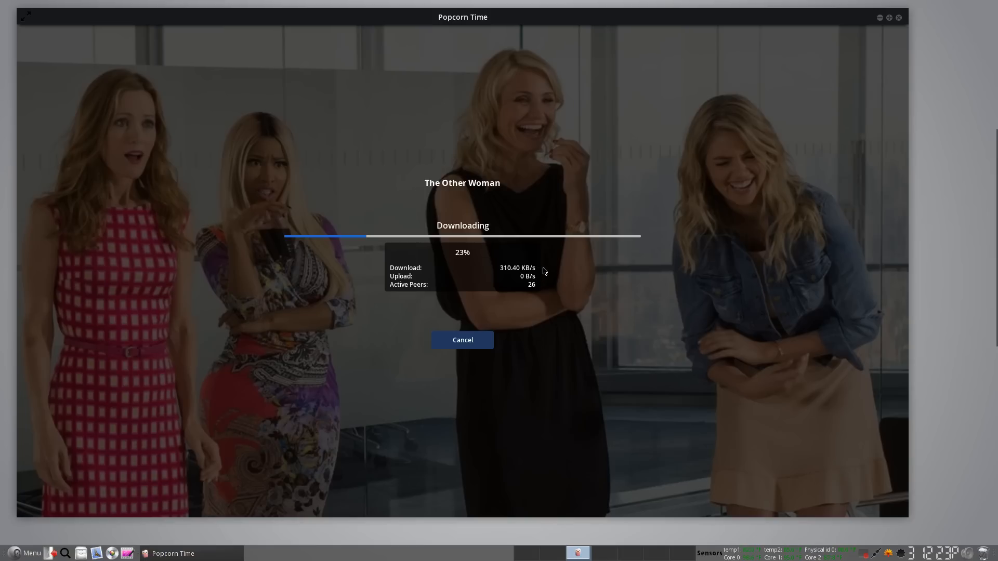
mouse_move(456, 260)
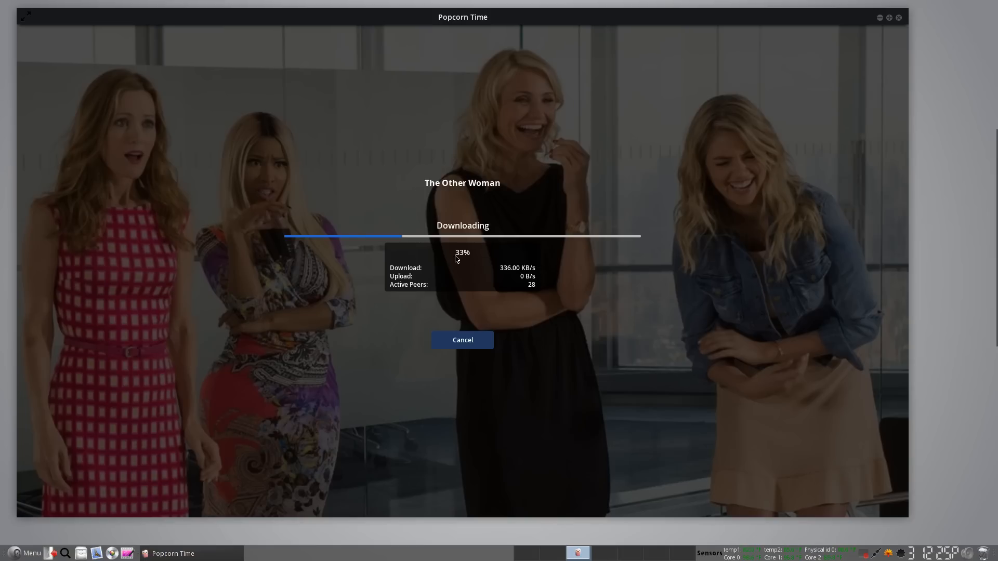
mouse_move(502, 239)
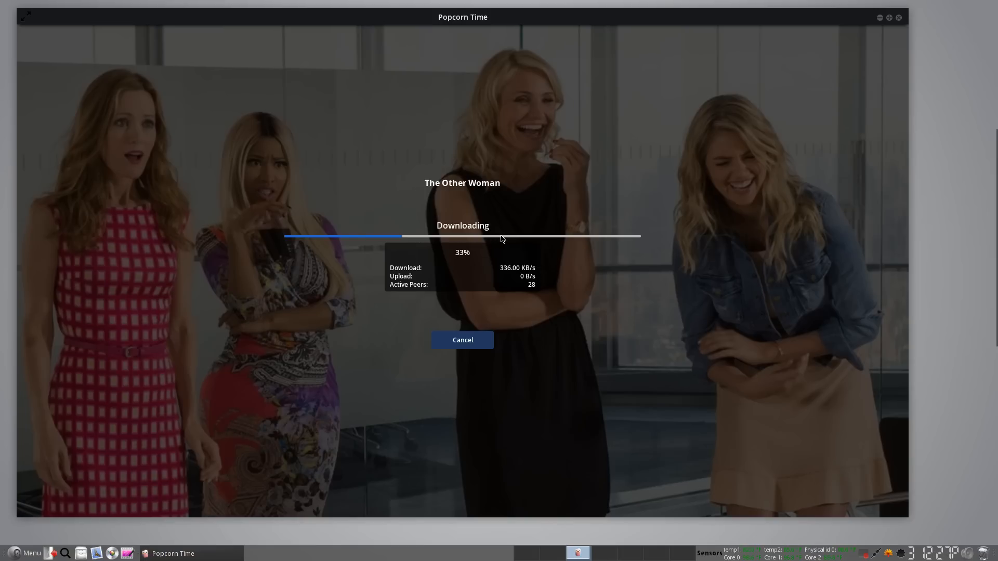
mouse_move(512, 271)
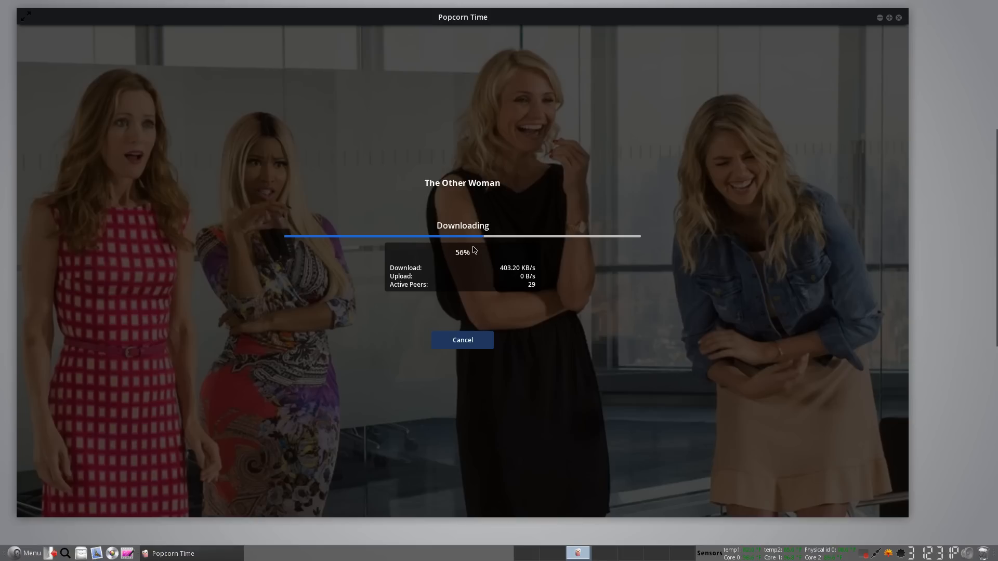
mouse_move(499, 274)
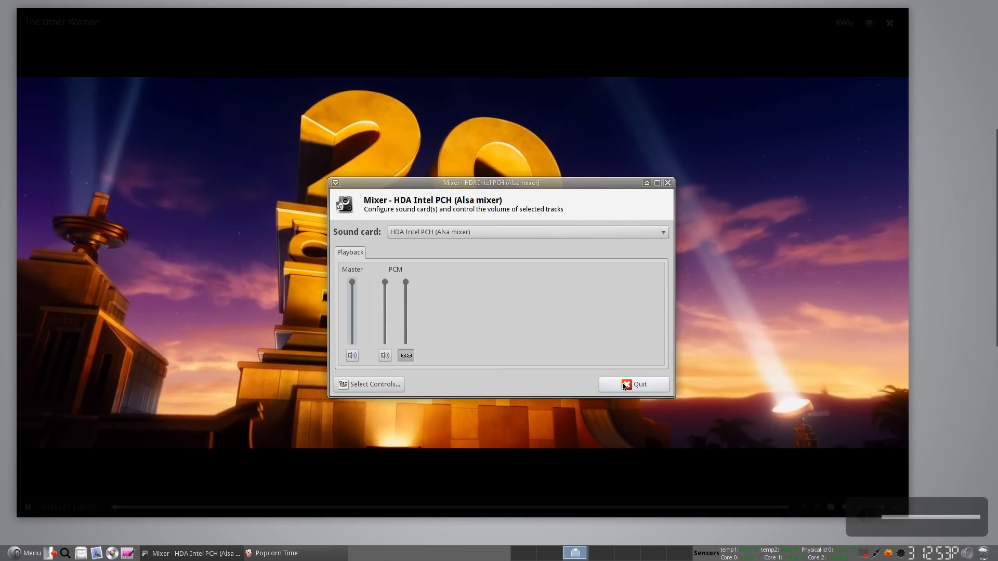
Quit the Alsa mixer, stop the movie playback and return to the catalogue.
left_click(634, 384)
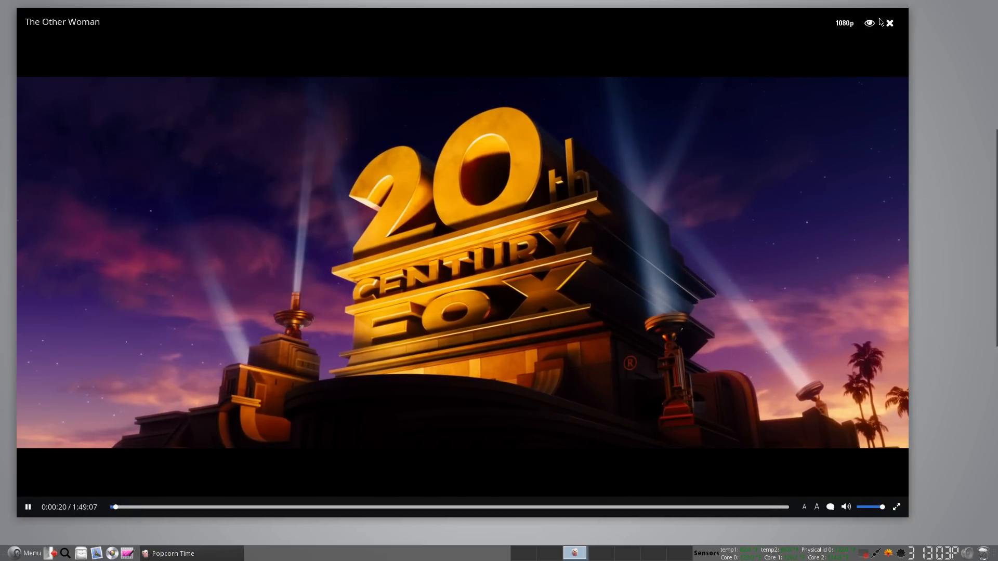
left_click(890, 23)
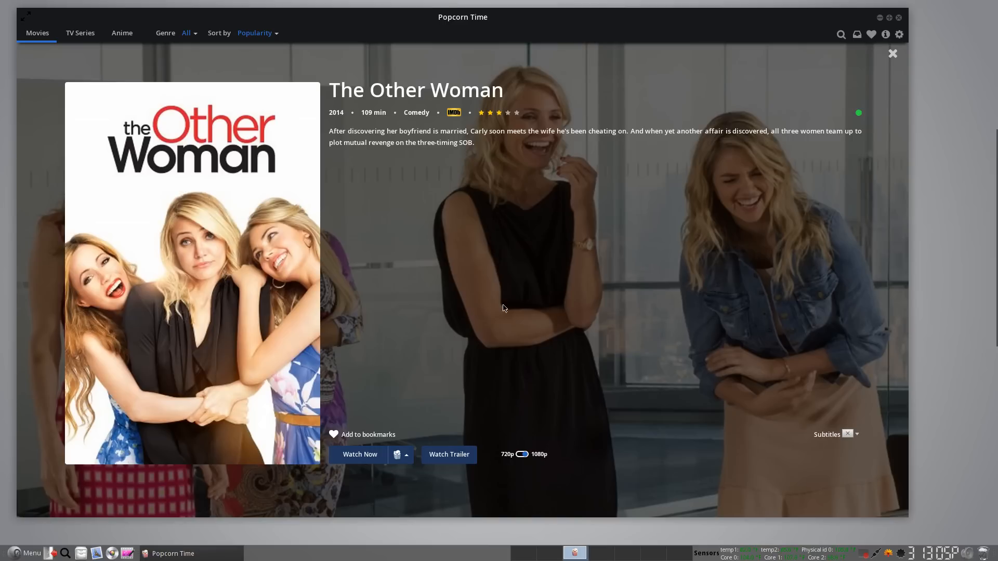
left_click(891, 54)
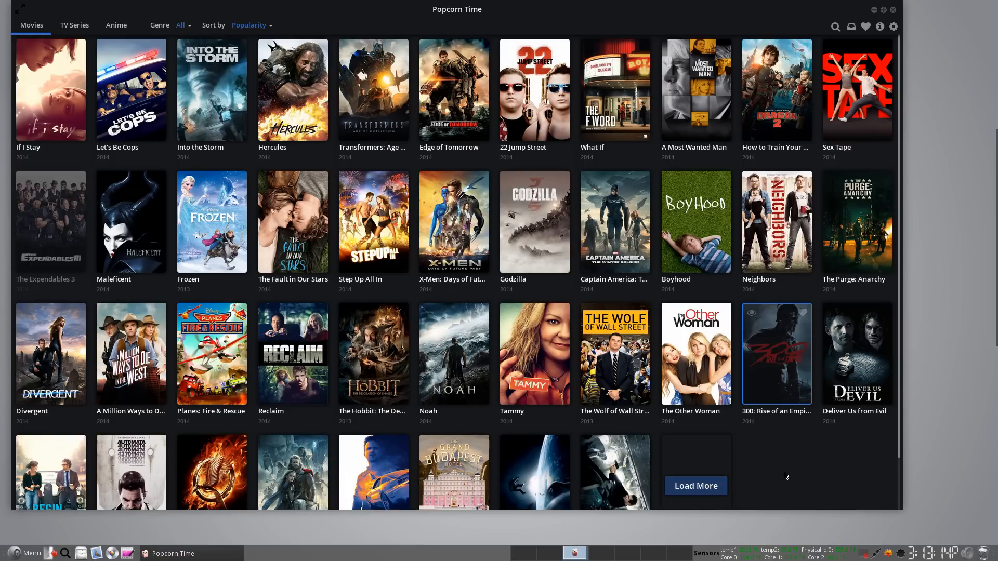
mouse_move(813, 486)
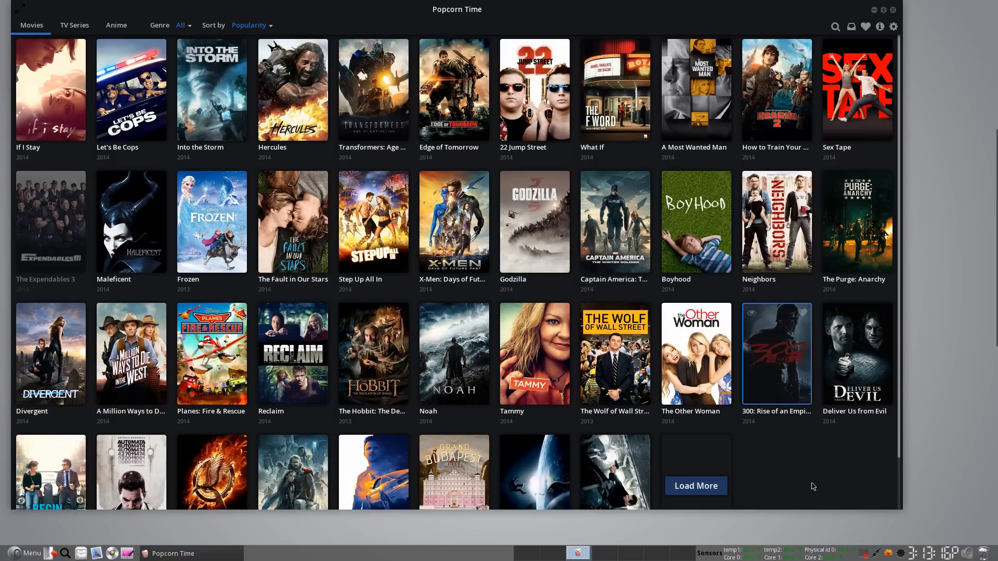
mouse_move(694, 445)
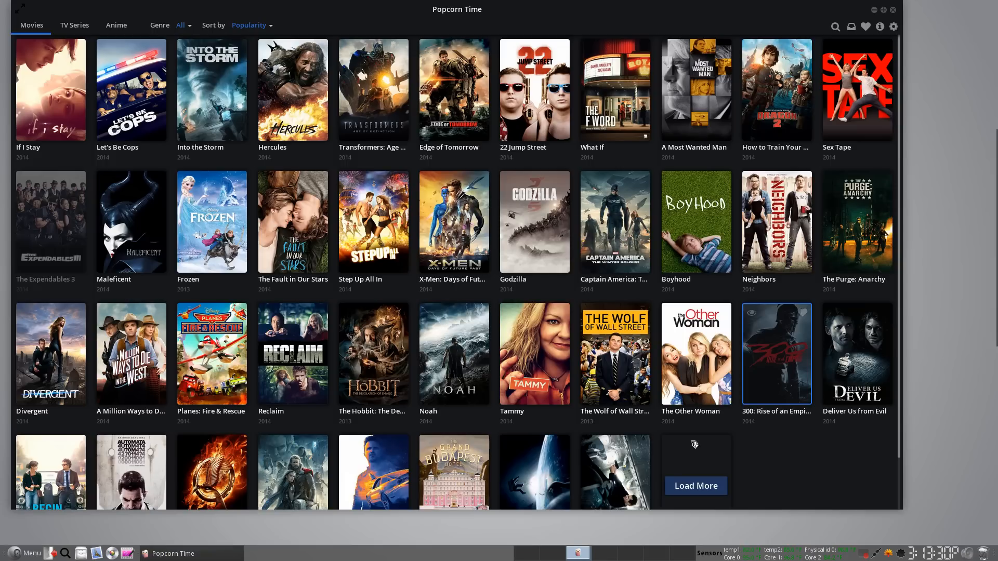
mouse_move(831, 539)
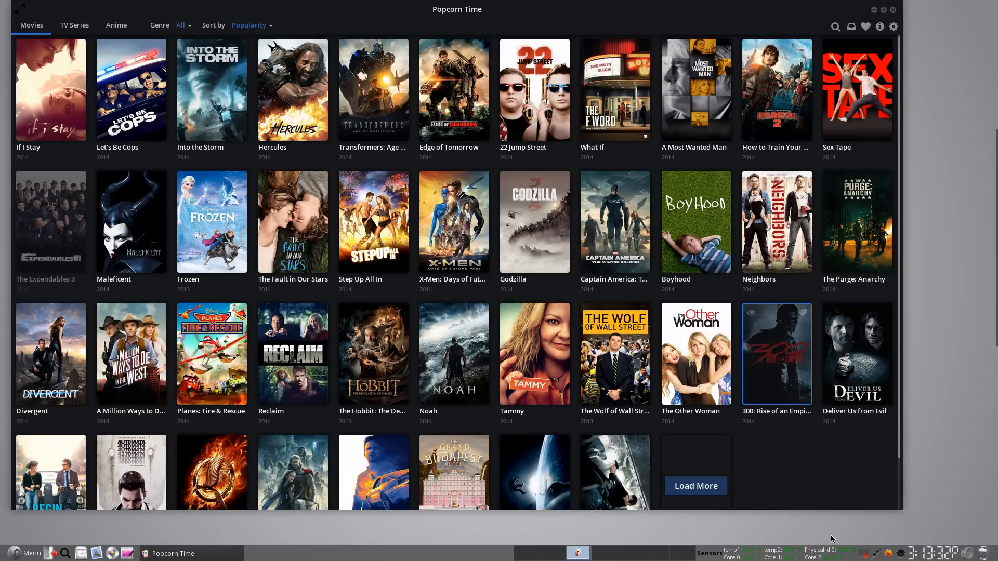